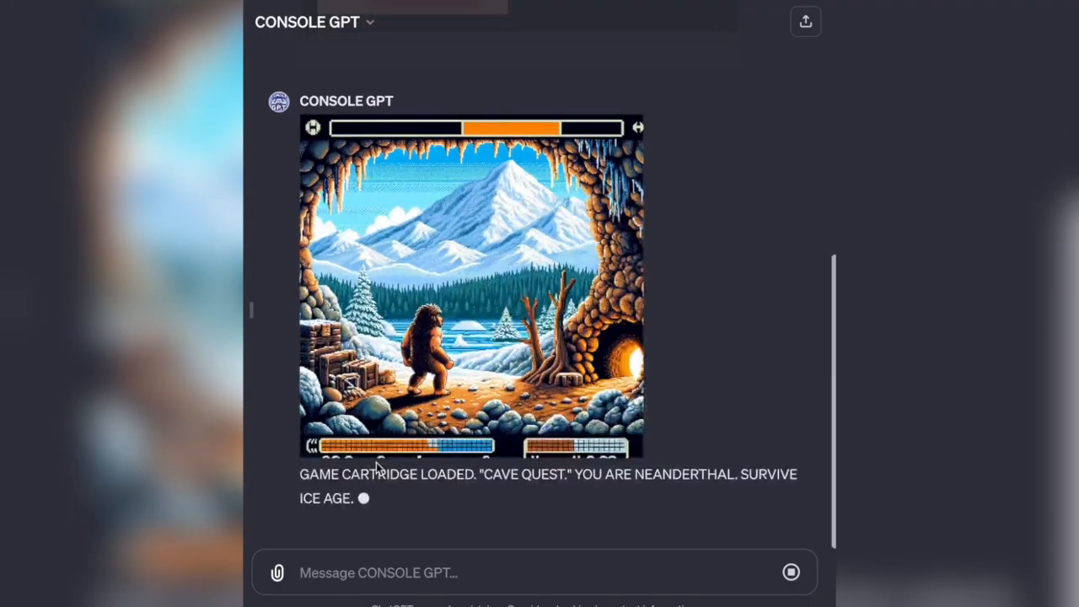
scroll(down, 3)
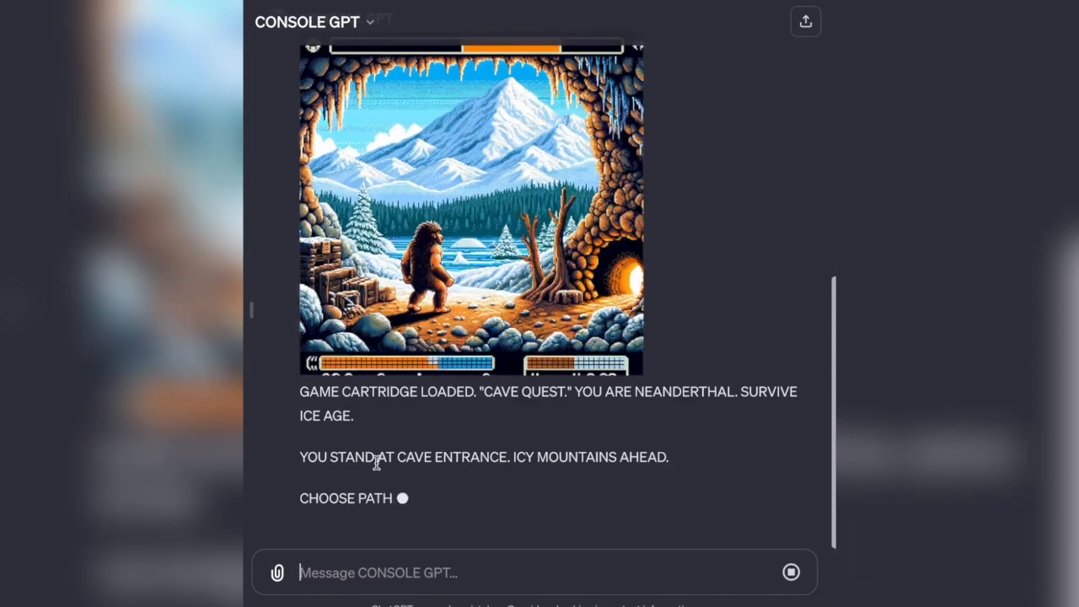